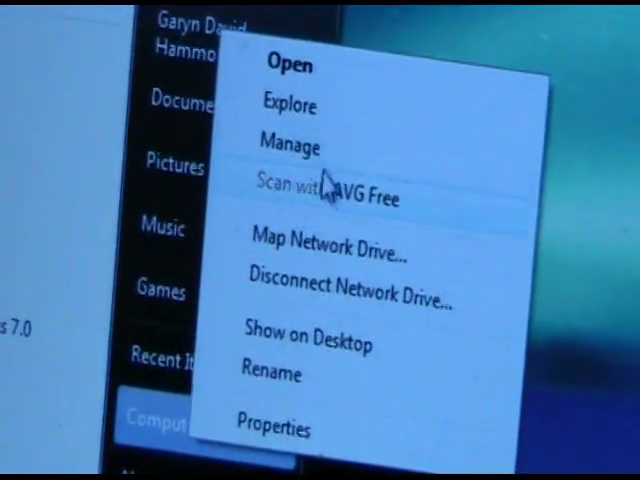
Launch Computer Management via Manage on the Start menu's Computer entry
left_click(282, 142)
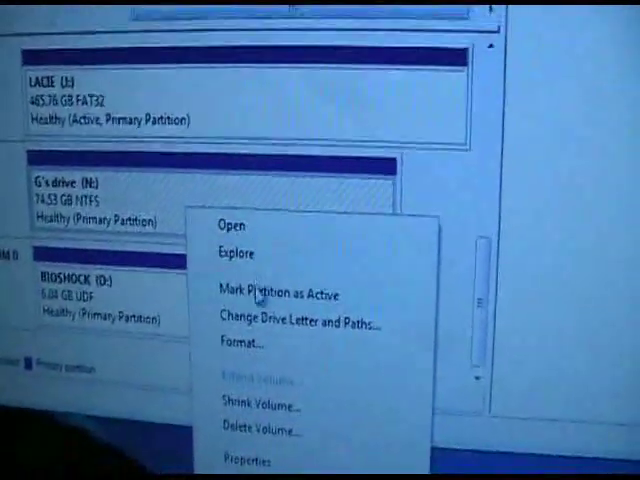
Choose Format... for the 74.53 GB NTFS volume "G's drive"
left_click(235, 344)
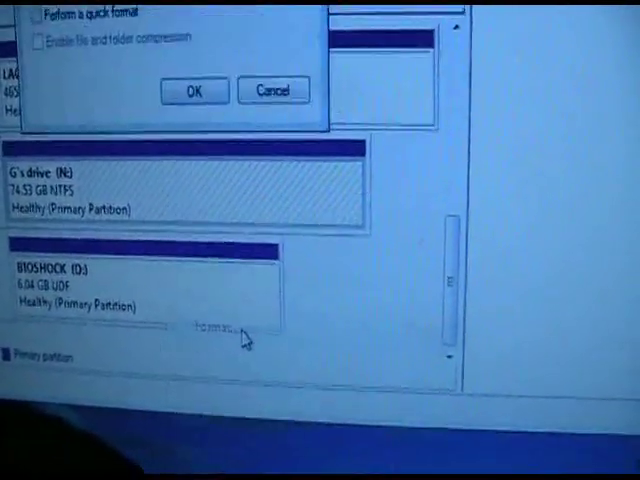